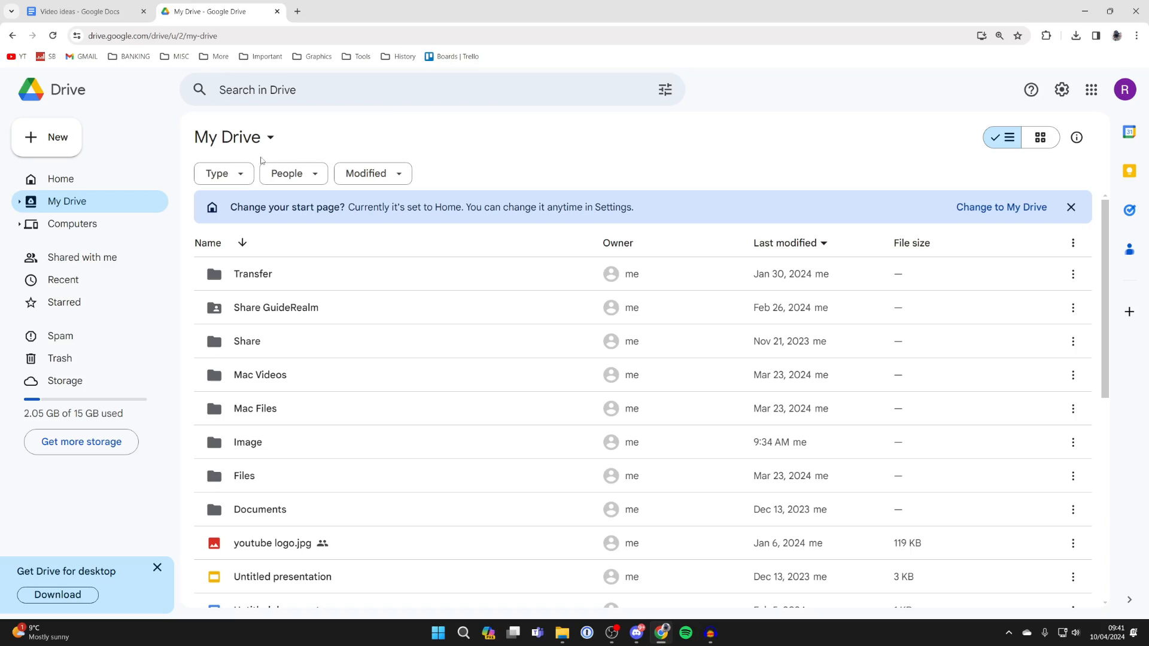
mouse_move(46, 137)
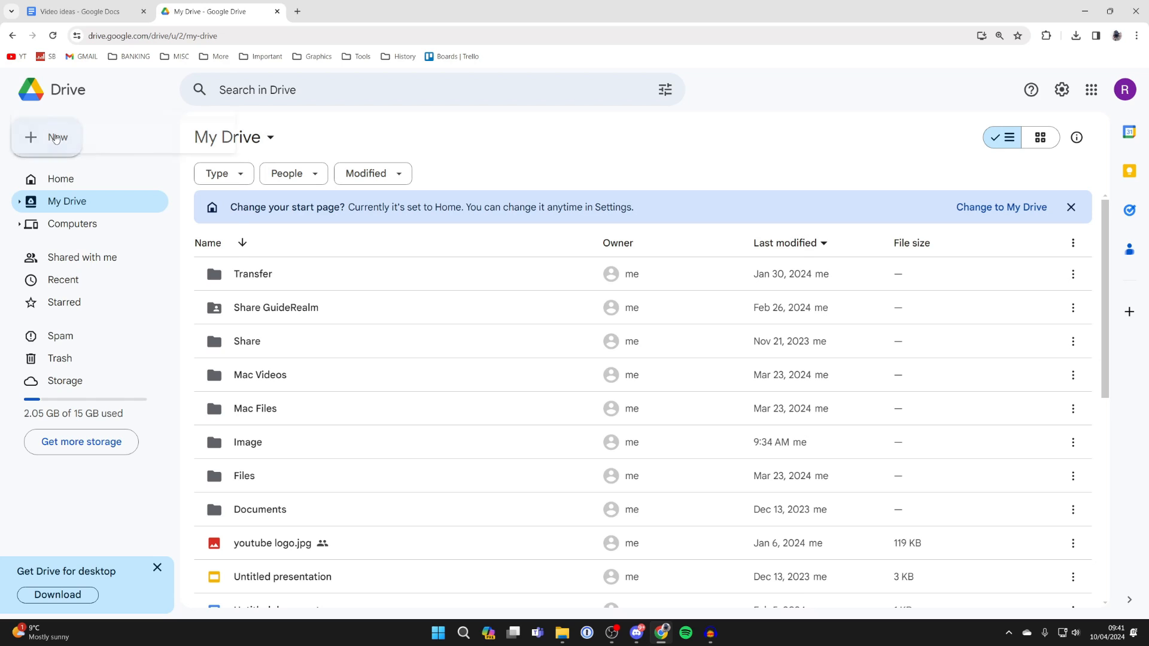
- Create a new folder named 'Photos' in My Drive
left_click(47, 137)
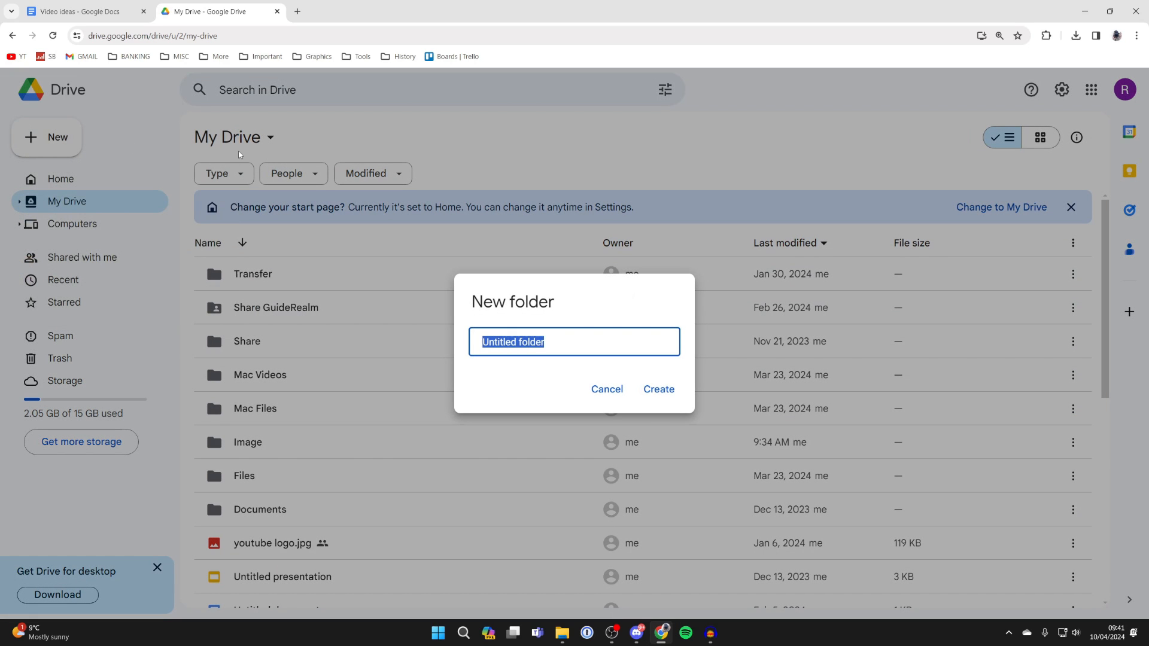
type("Photos")
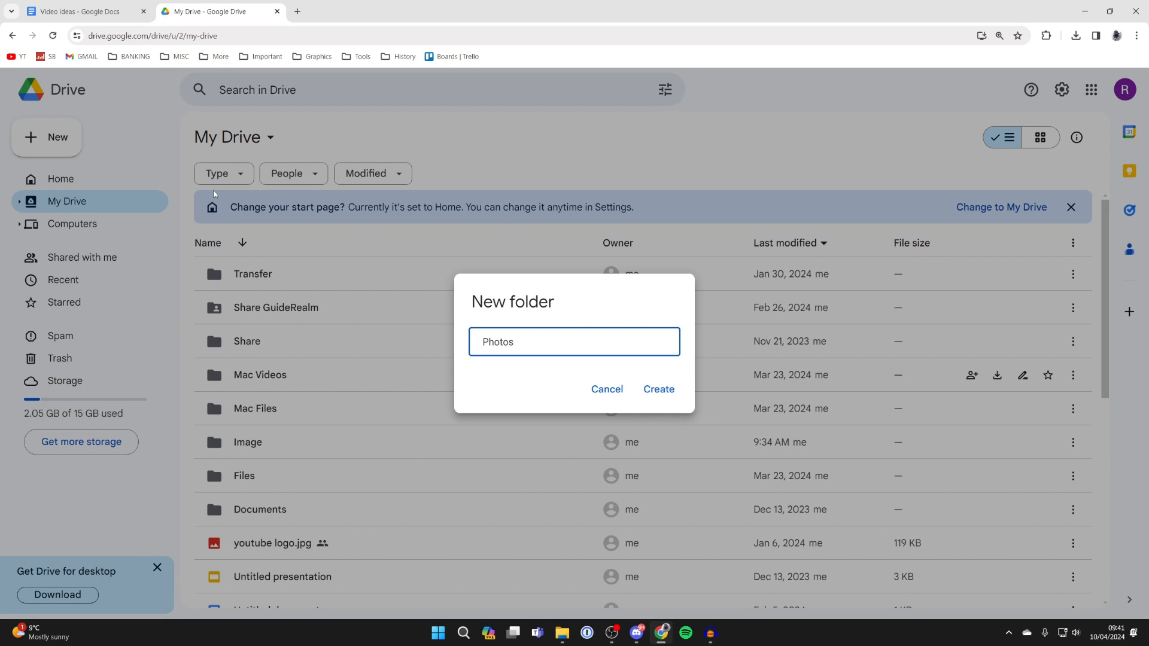
left_click(657, 389)
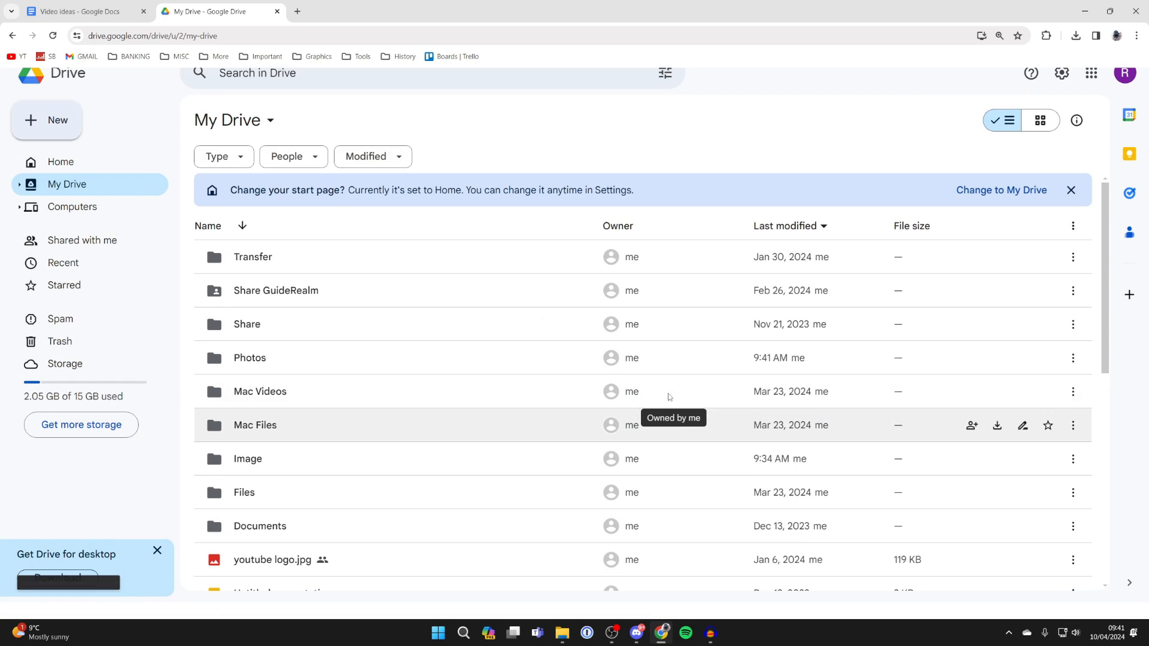
- Open the Photos folder and upload plain.jpg and plain 2.jpg from the computer
double_click(249, 358)
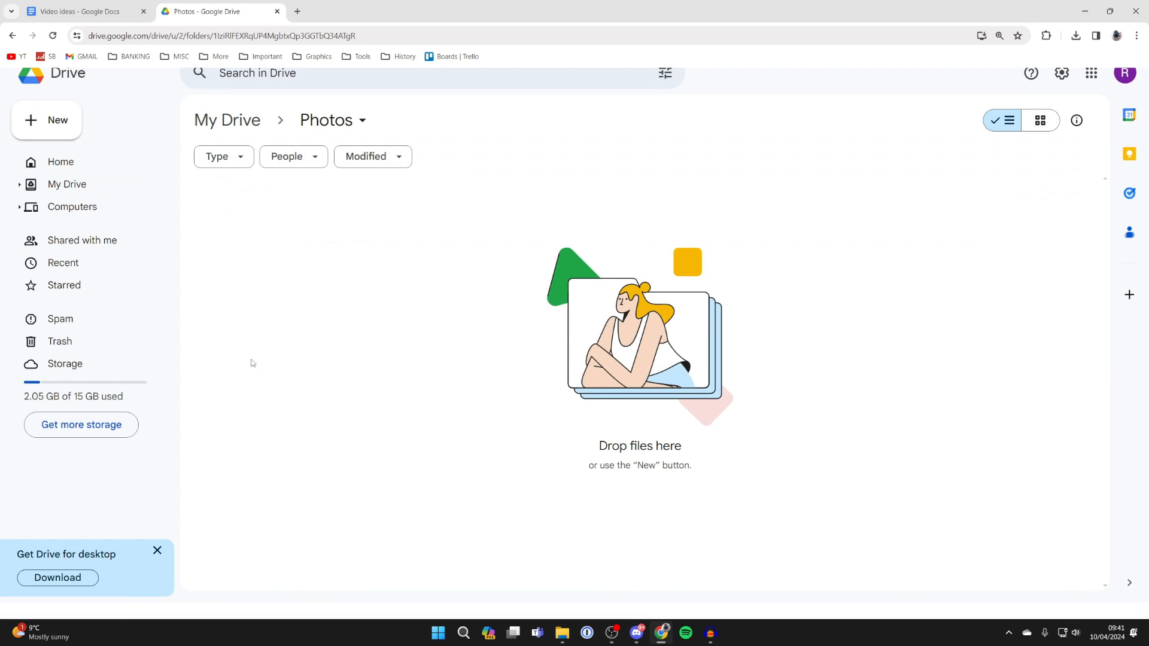
mouse_move(324, 405)
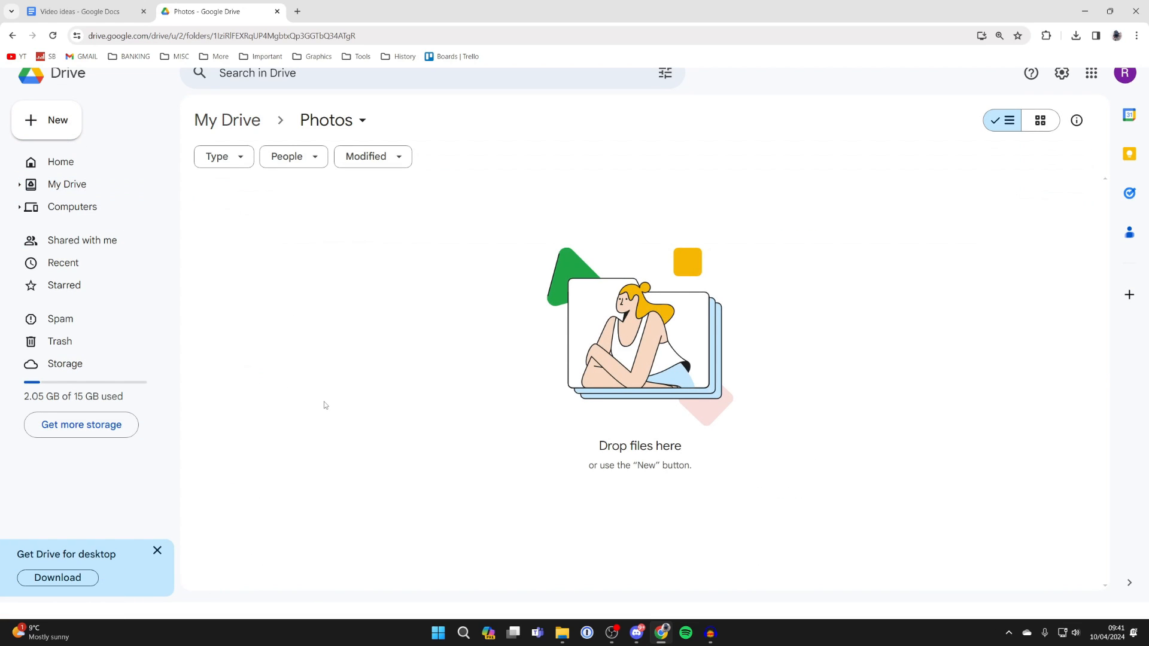
mouse_move(46, 120)
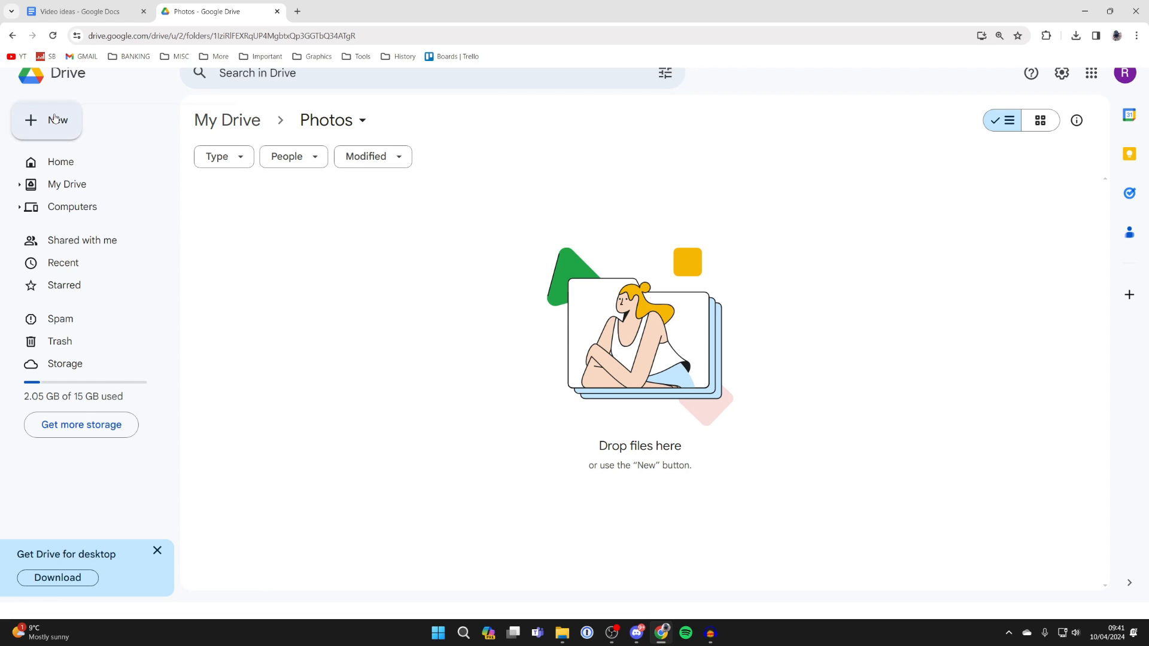
left_click(46, 120)
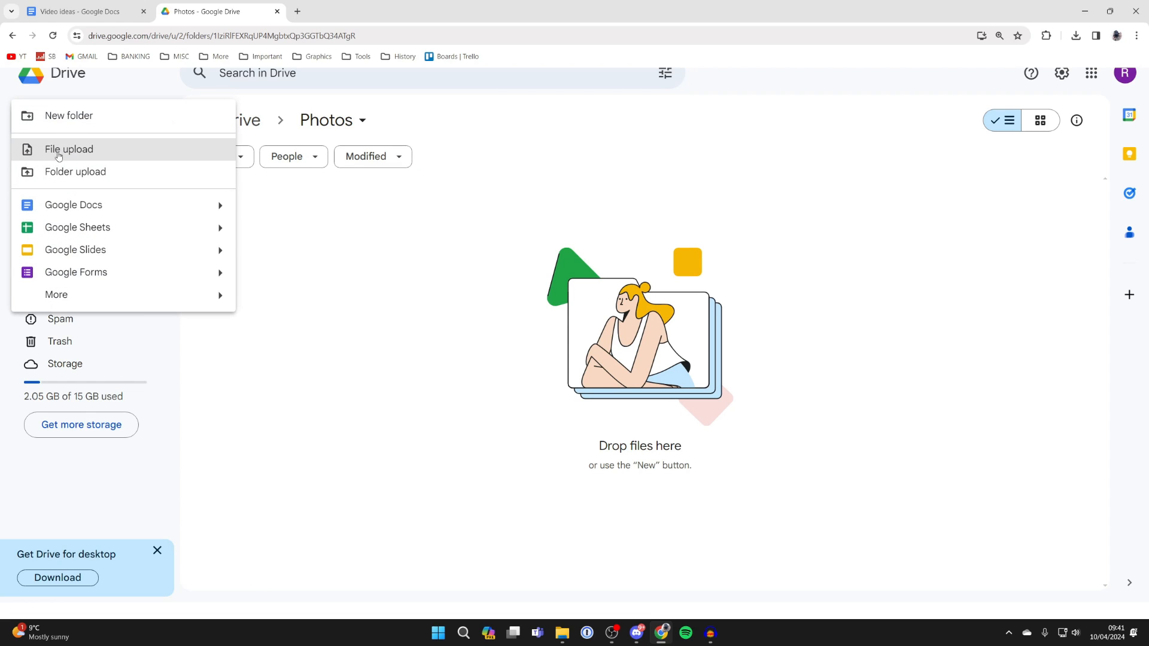
left_click(69, 150)
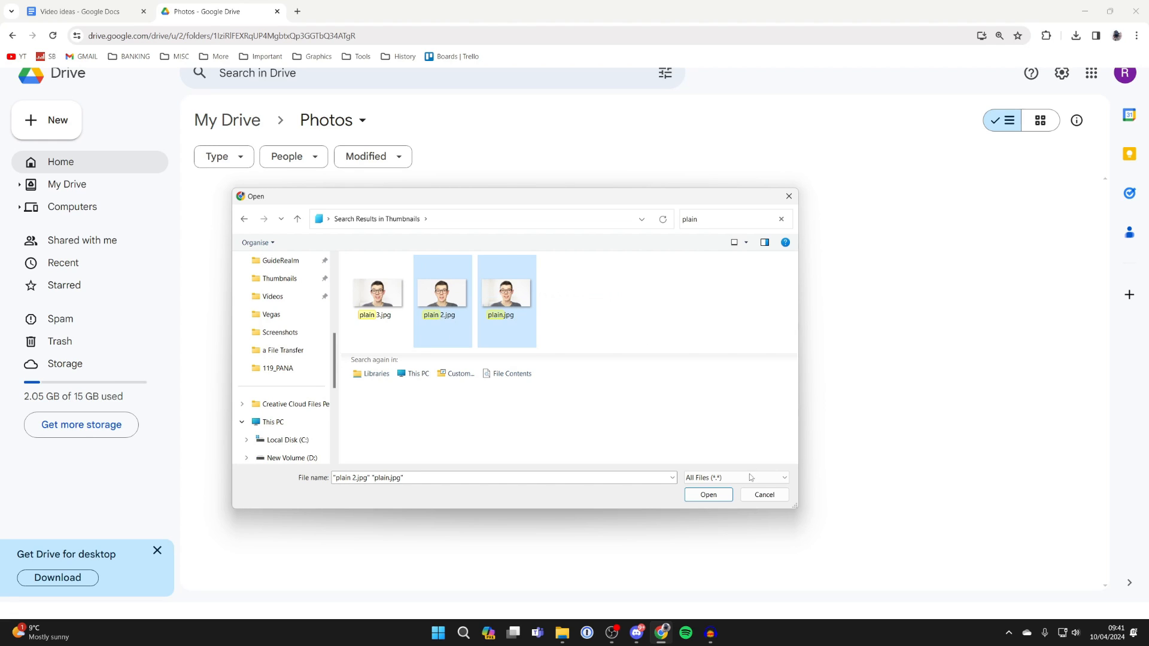
left_click(707, 495)
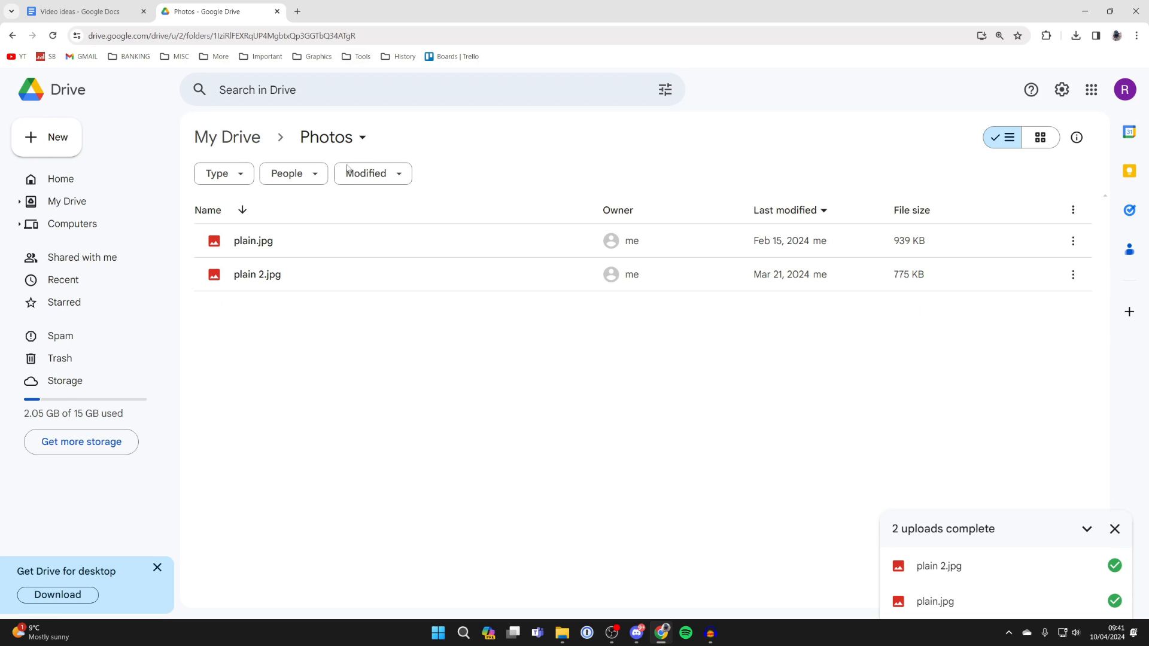
mouse_move(261, 274)
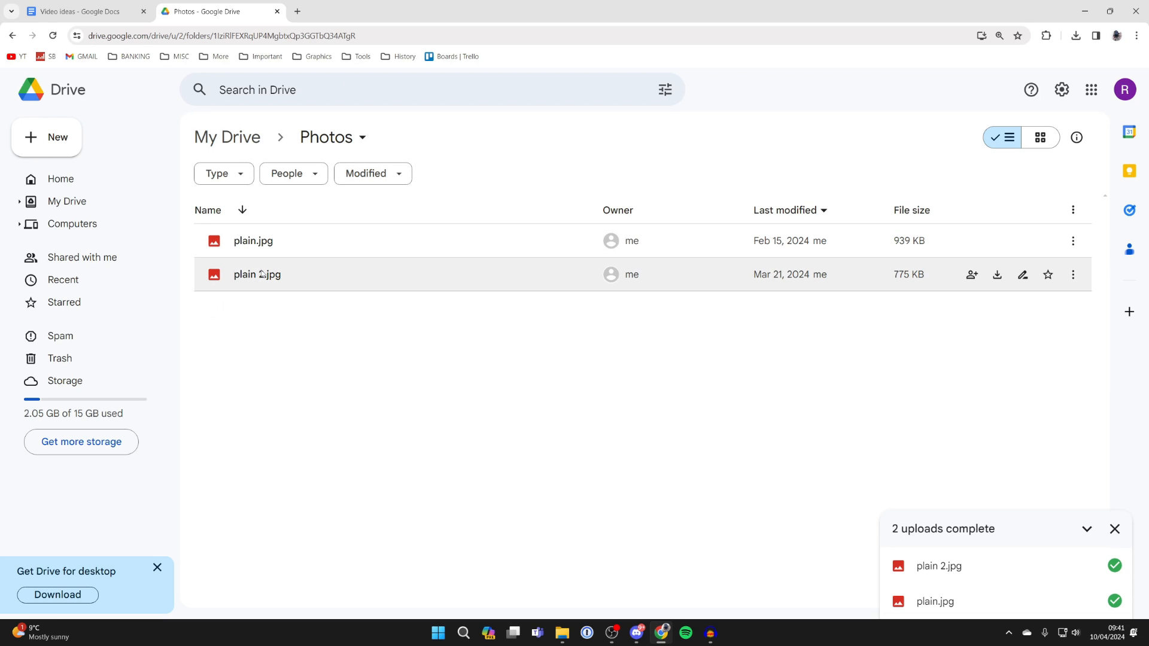
mouse_move(257, 274)
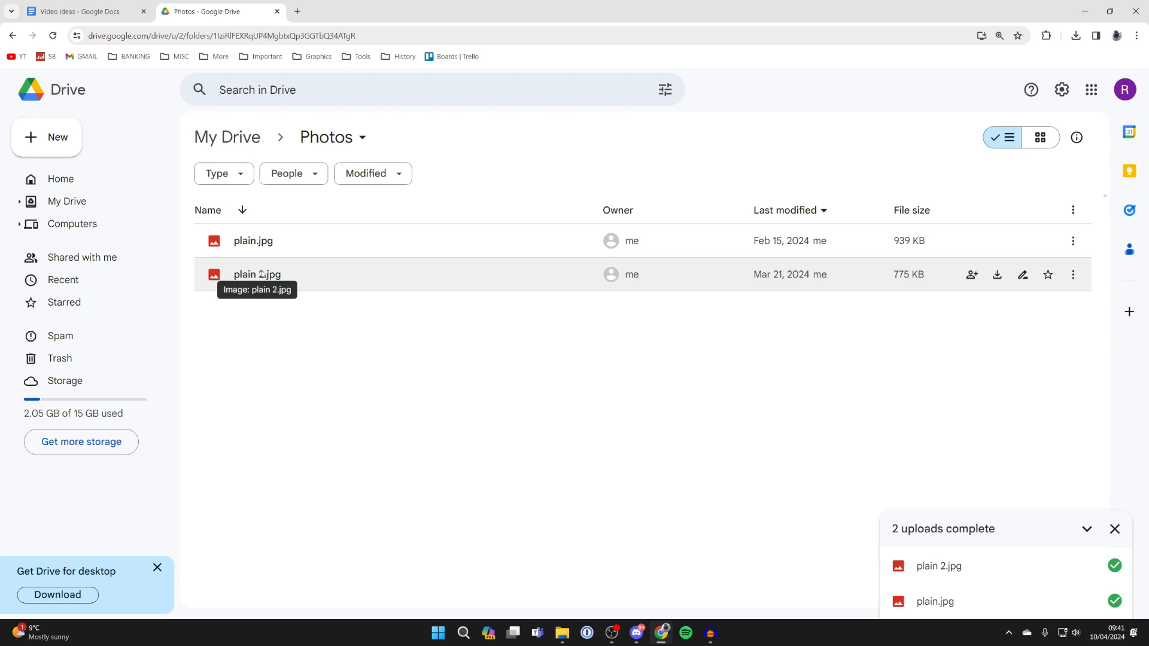
- Bring up the right-click menu to reveal the Share options
right_click(257, 274)
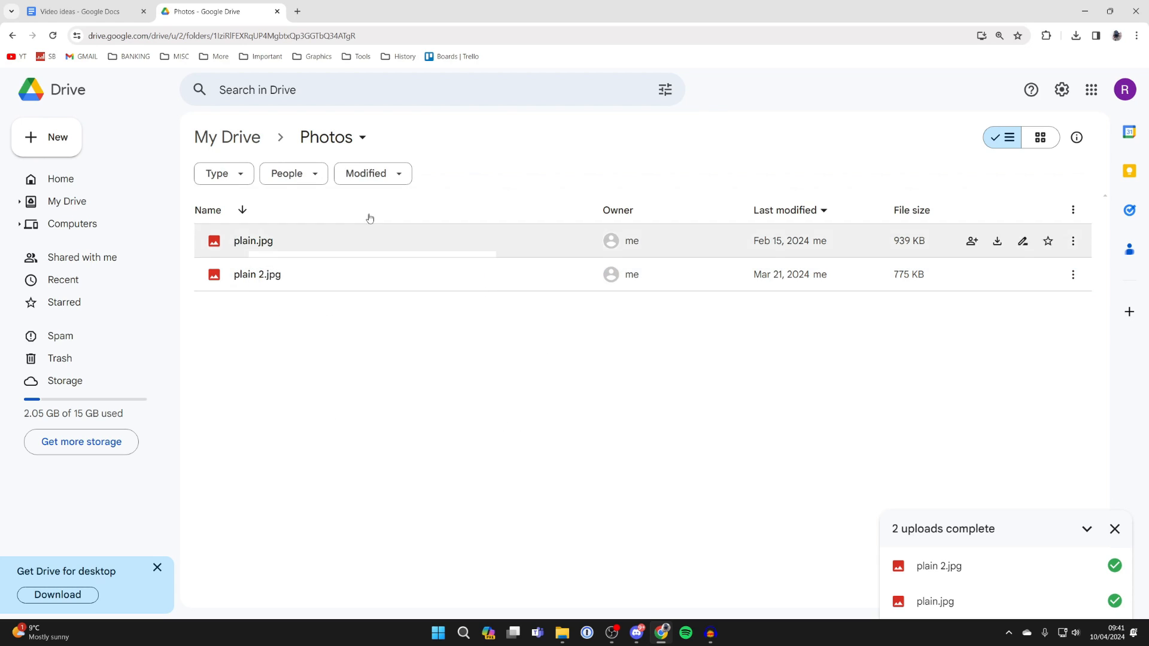
mouse_move(331, 138)
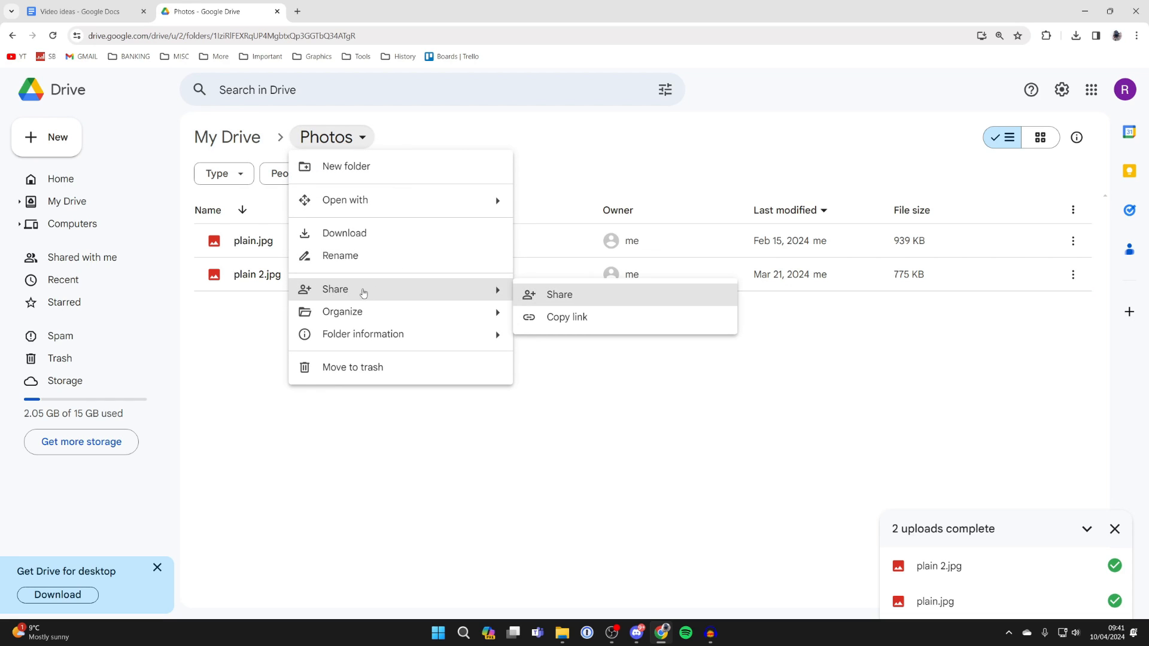
- Set the Photos folder's general access to 'Anyone with the link' and copy its link
left_click(559, 294)
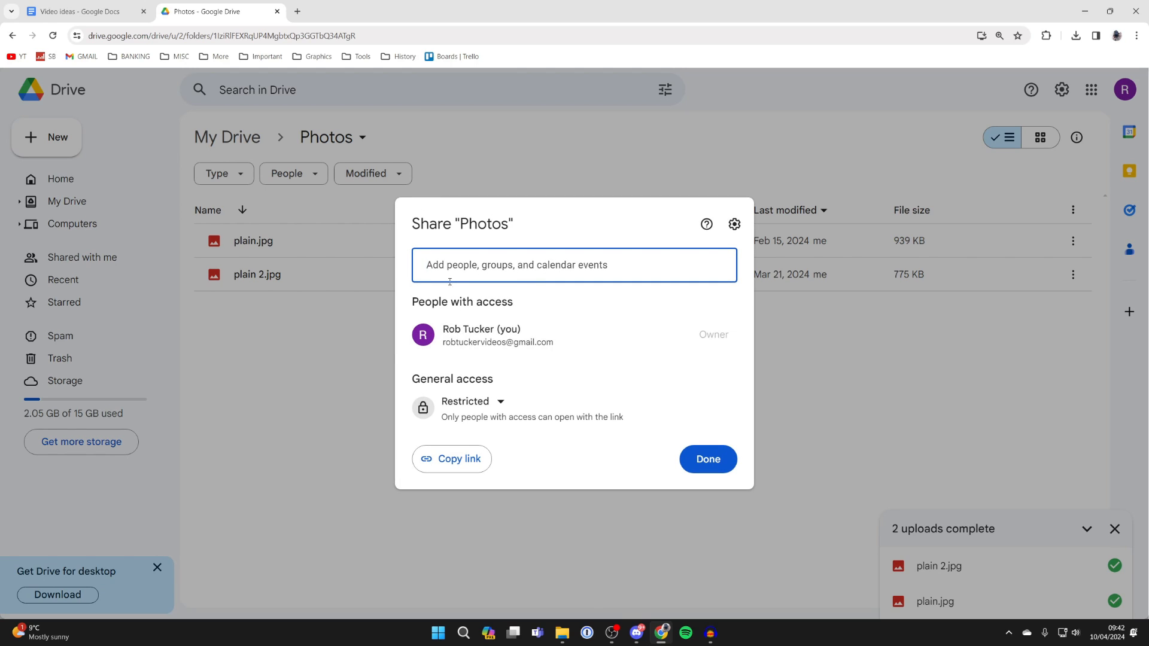
mouse_move(473, 402)
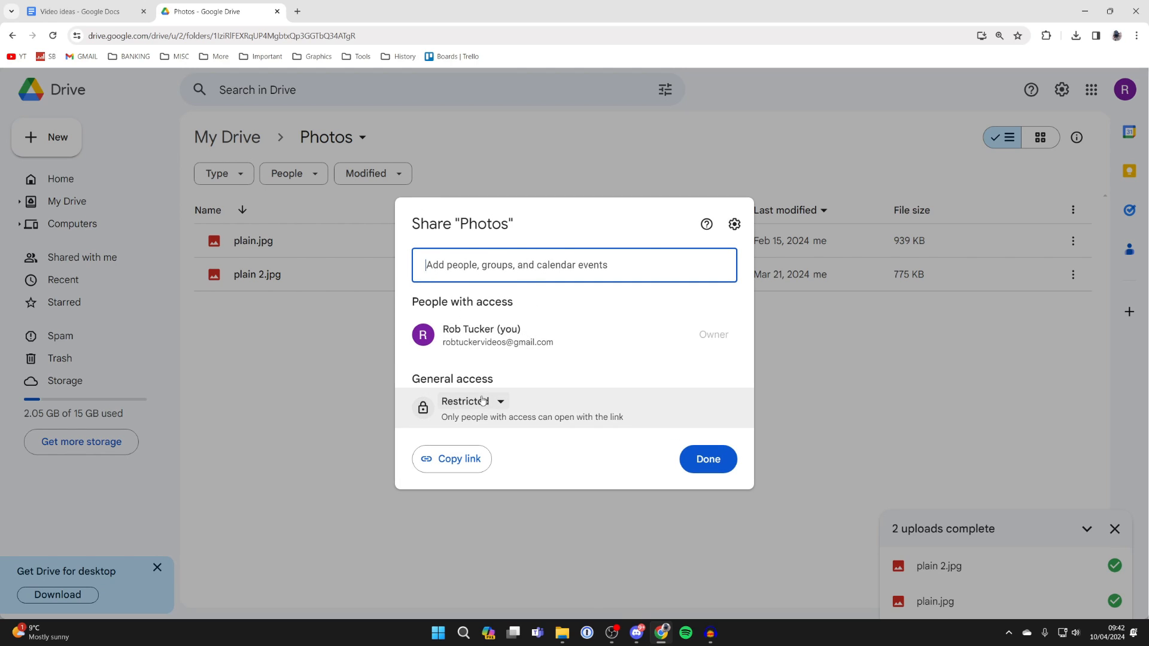
left_click(472, 401)
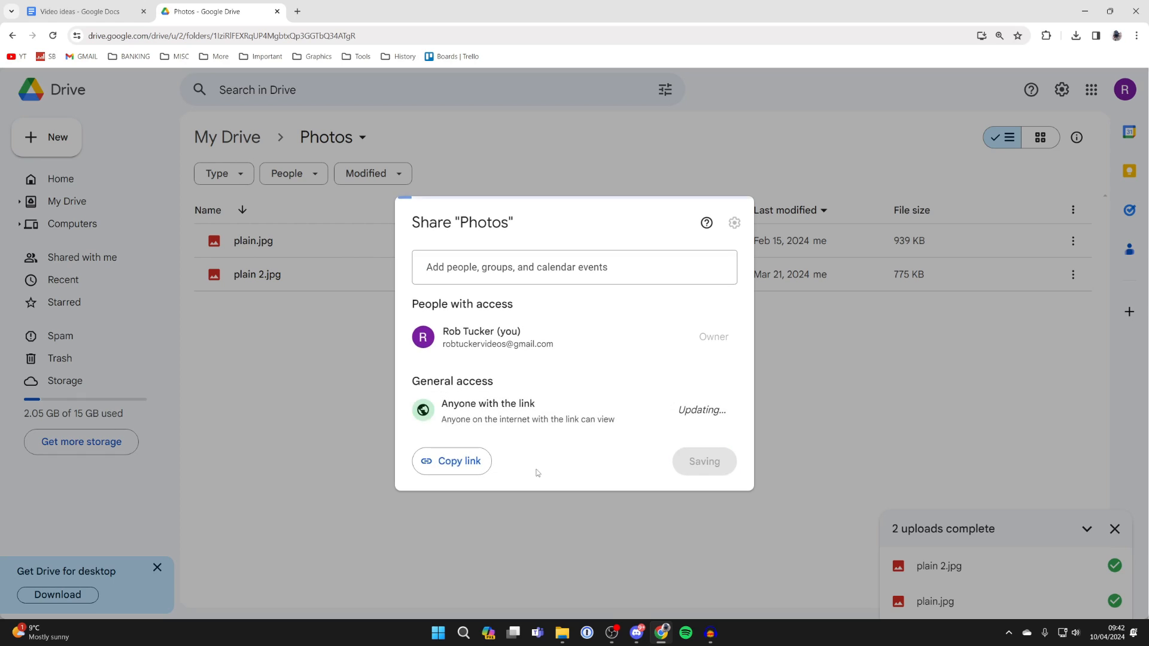
left_click(452, 461)
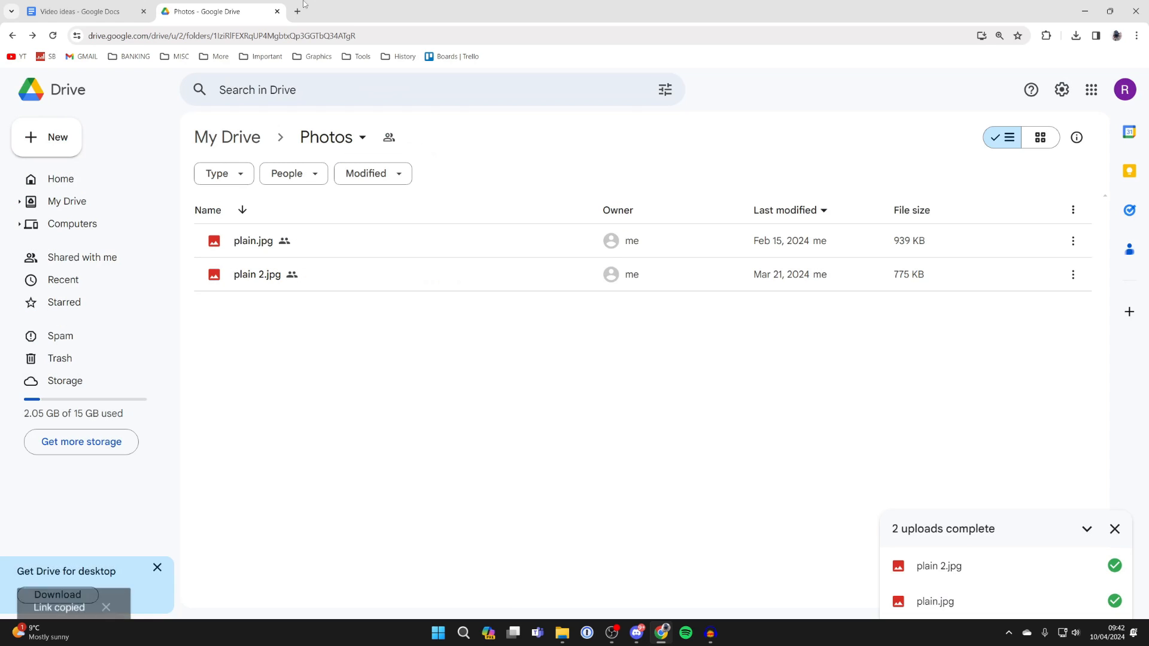
left_click(296, 11)
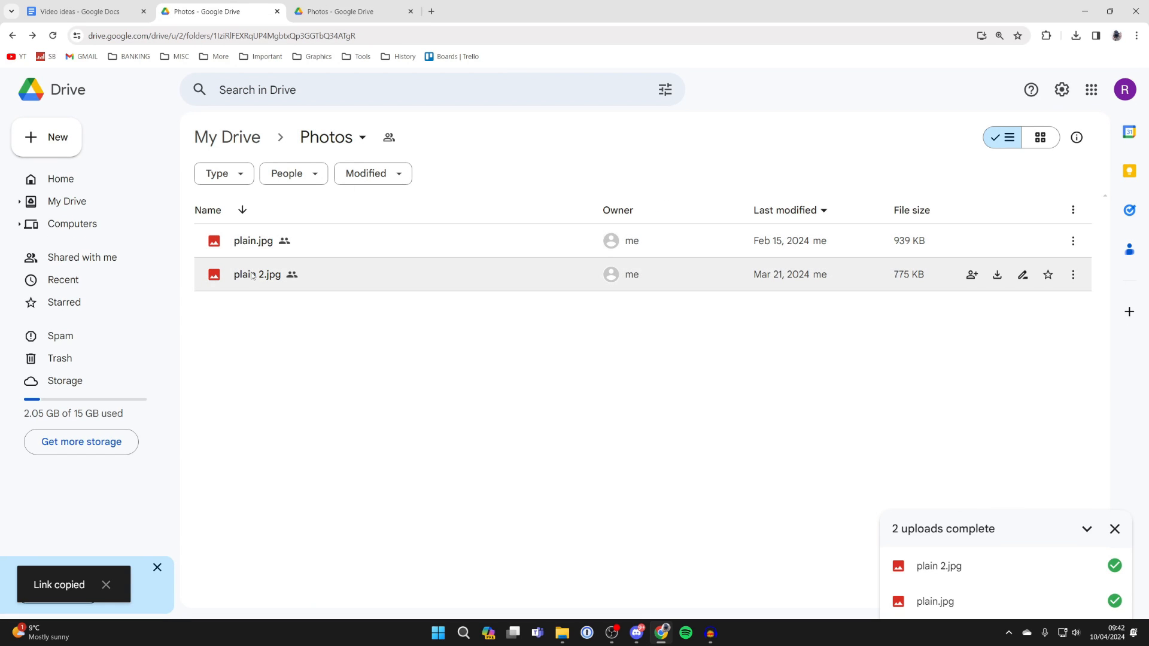
- Copy the share link for plain 2.jpg and open the photo for preview
left_click(258, 274)
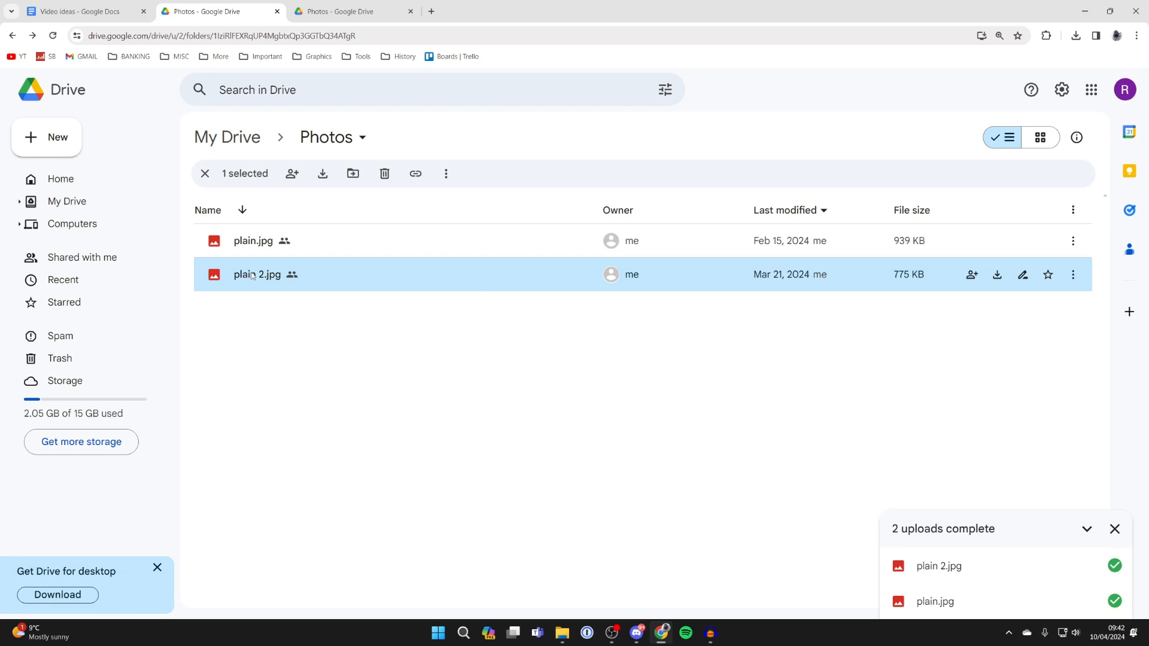
right_click(258, 274)
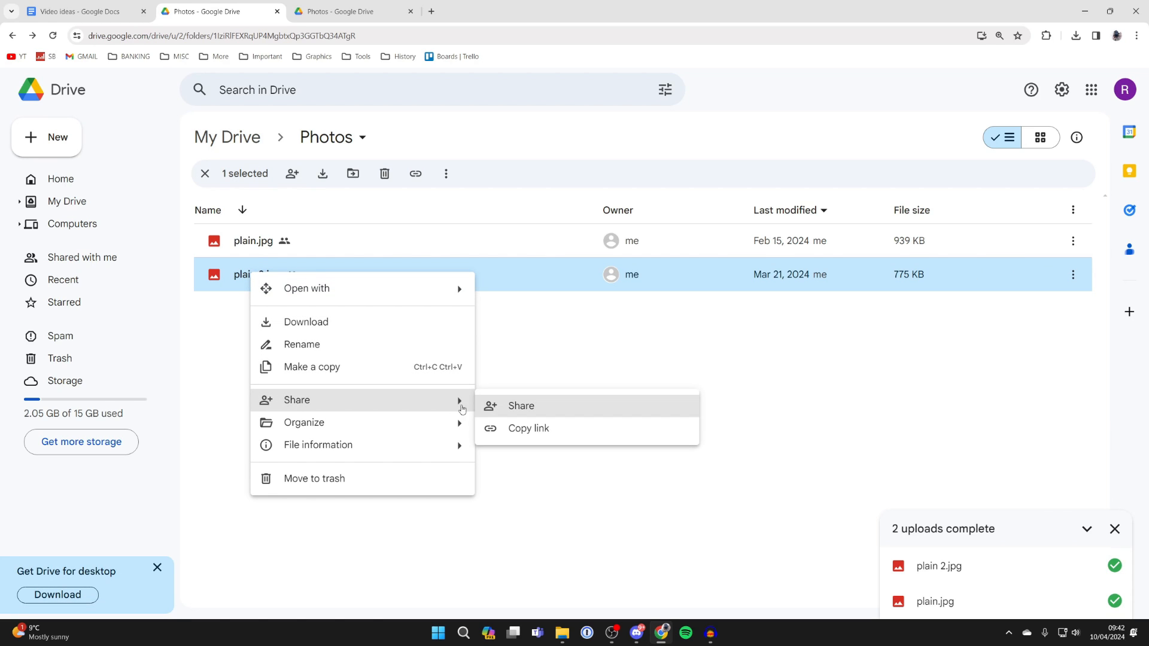
left_click(520, 405)
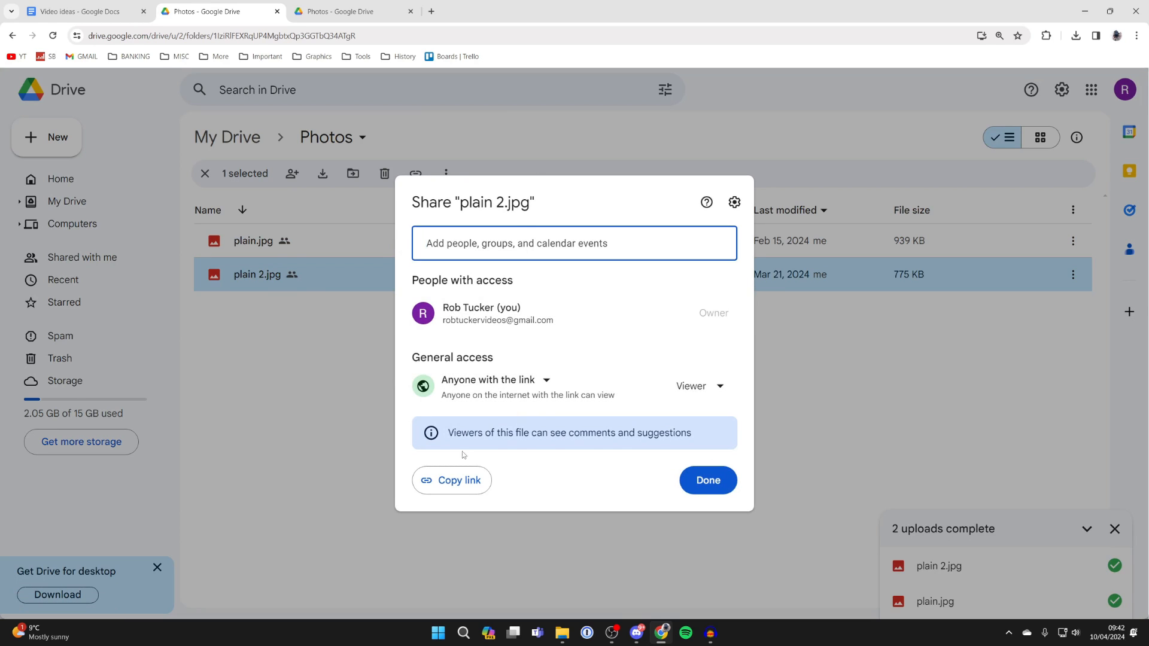
left_click(705, 480)
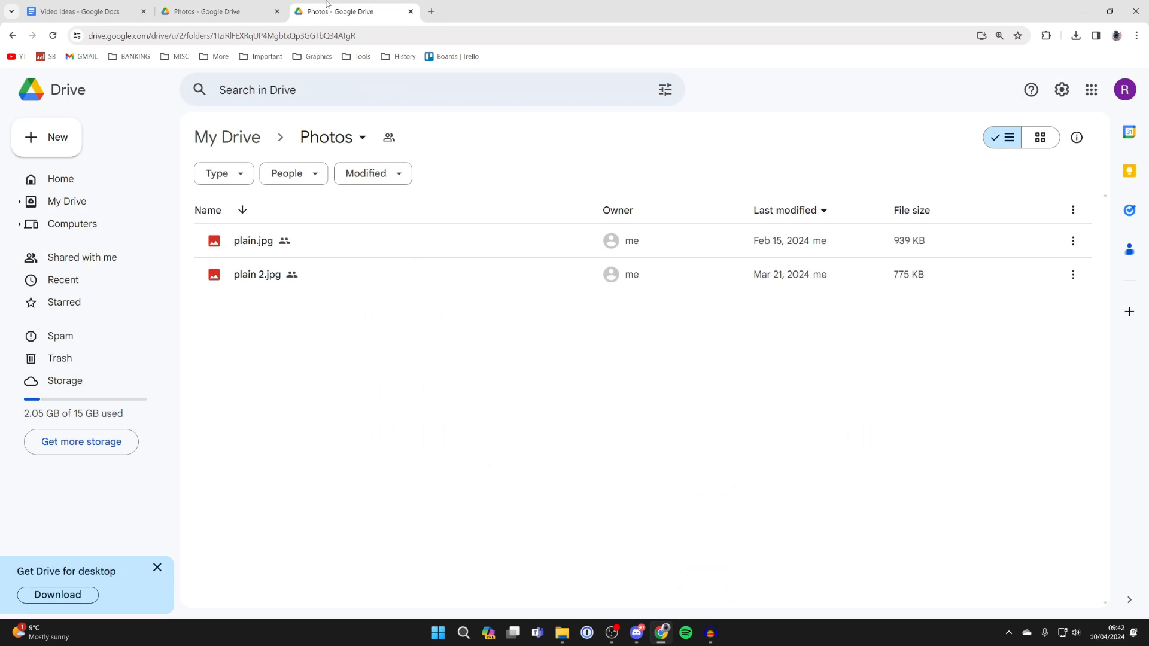
double_click(258, 274)
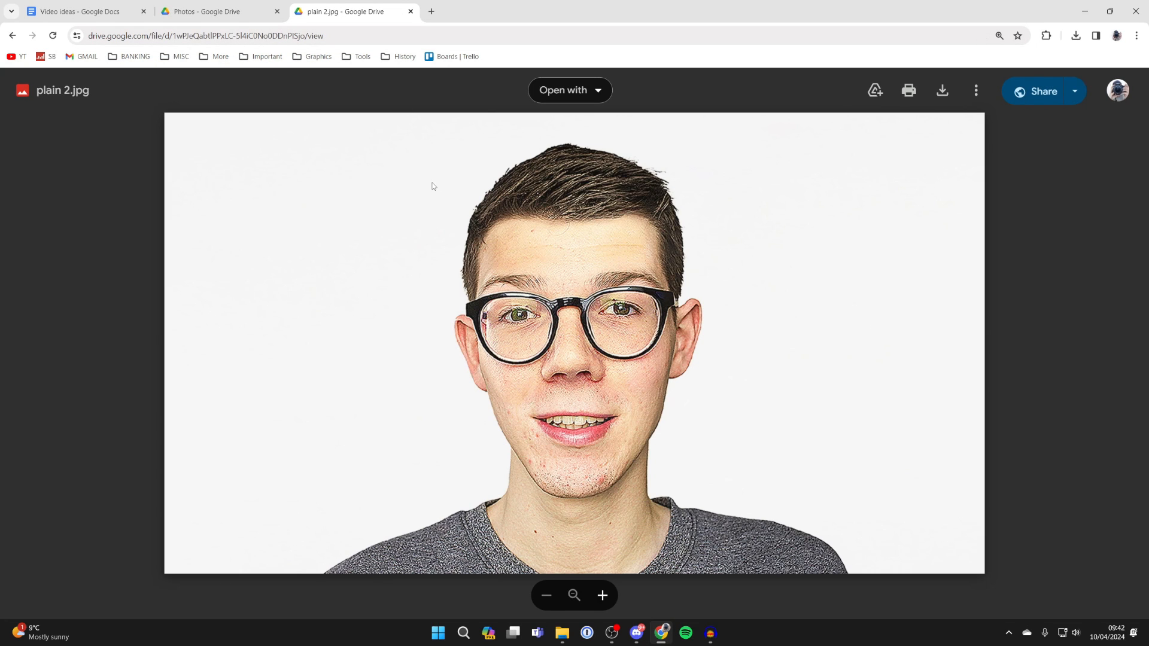